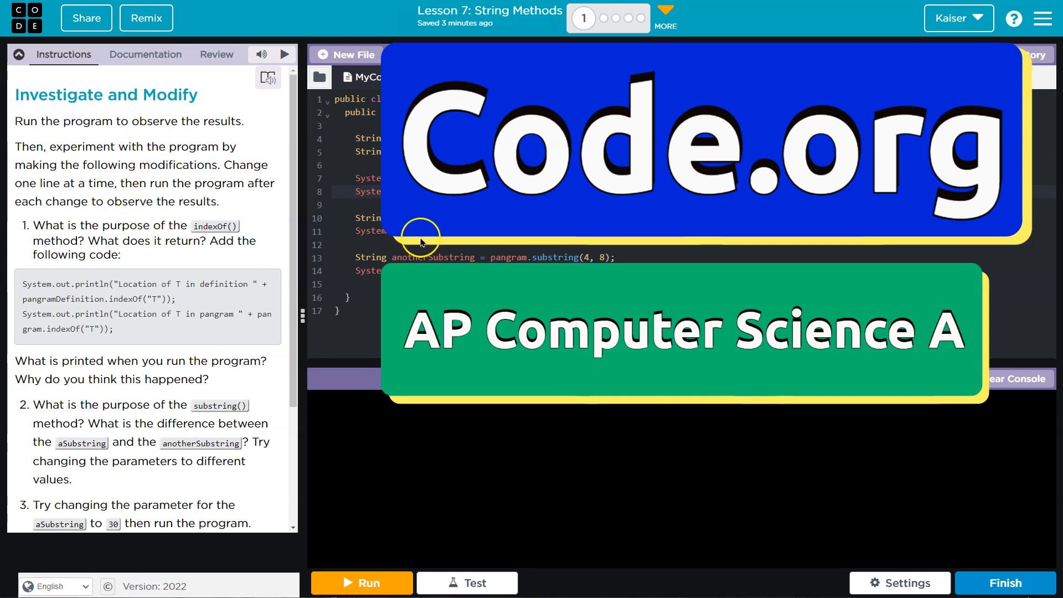
Step: Run MyConsole.java so the console prints the t locations and both substrings
left_click(361, 582)
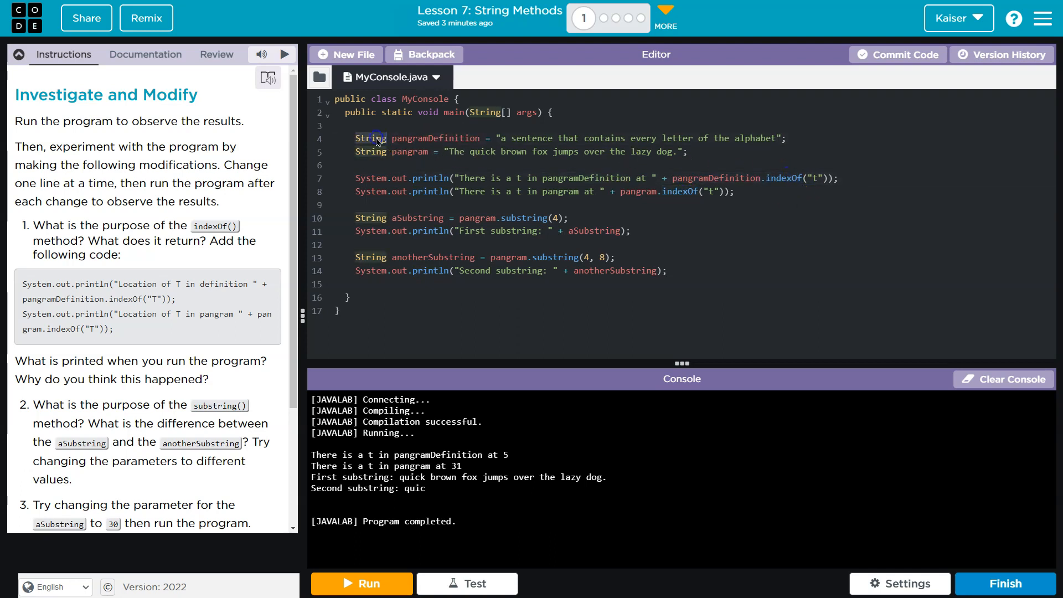
mouse_move(725, 181)
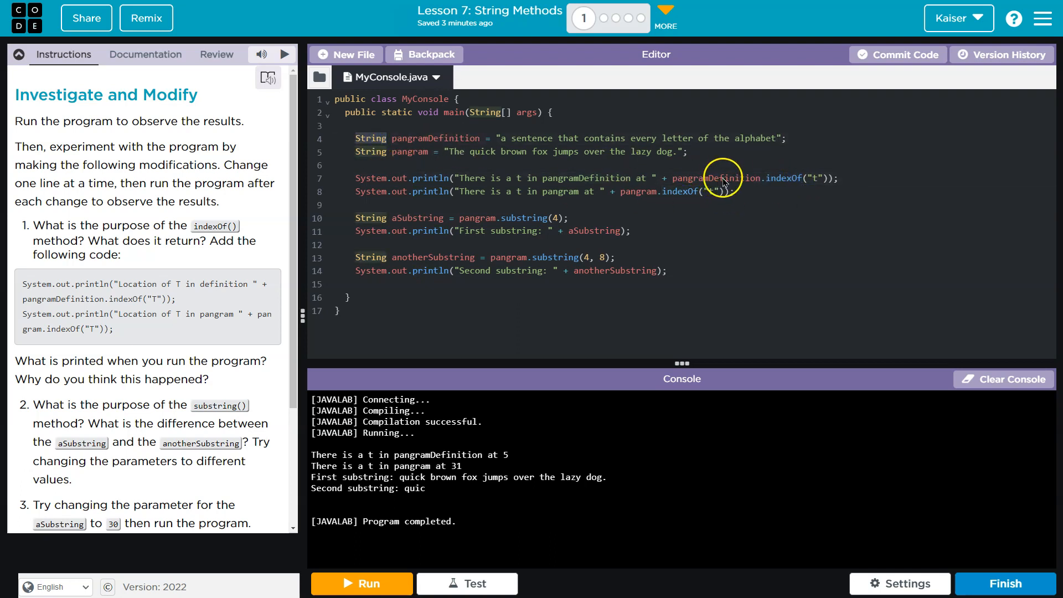
Step: Navigate the Documentation to java.lang - String and bring up the indexOf entry
left_click(145, 55)
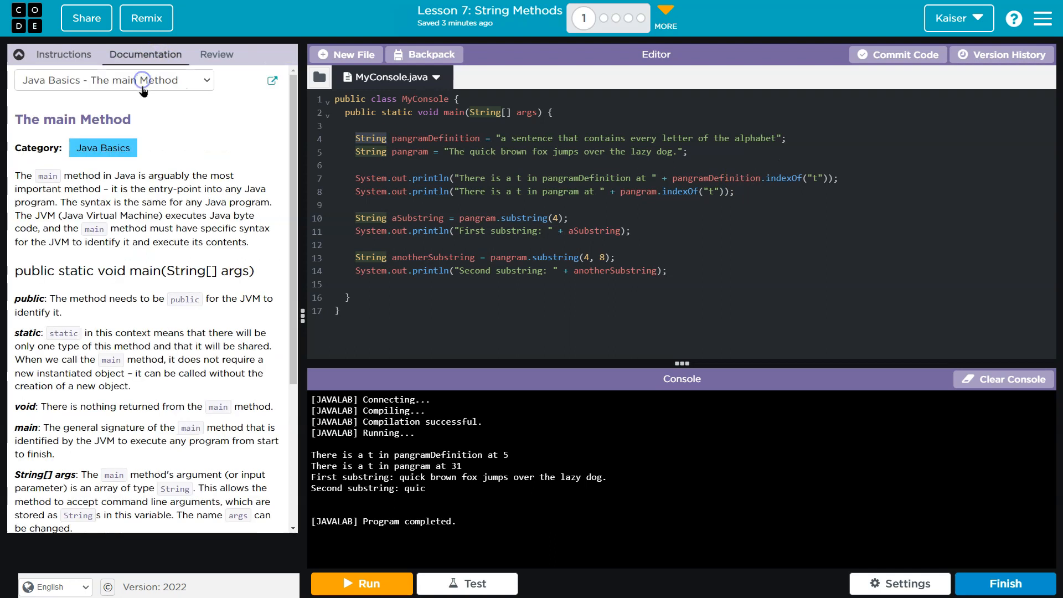
left_click(113, 79)
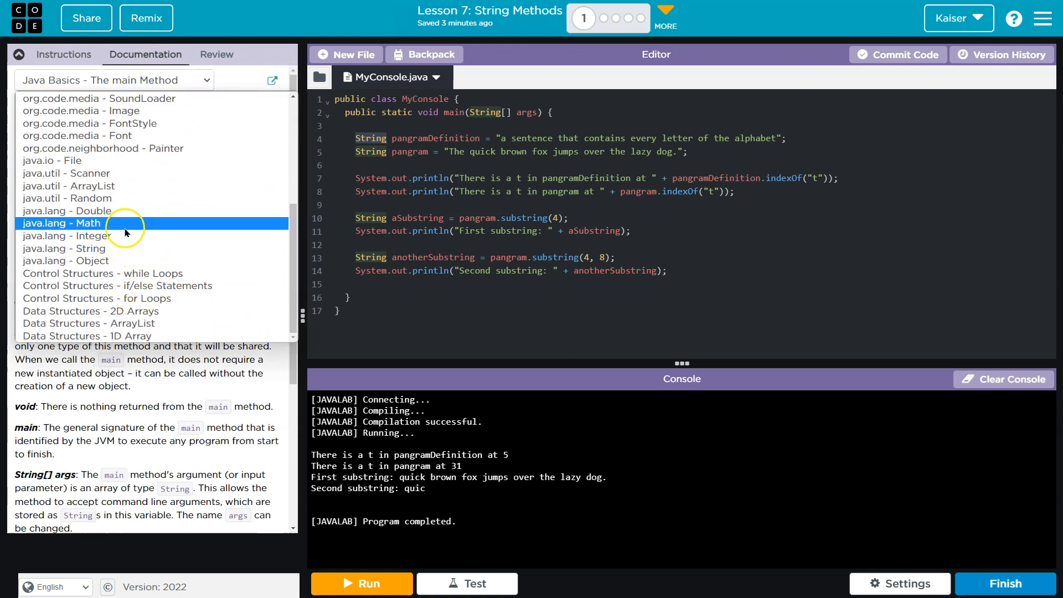
left_click(78, 248)
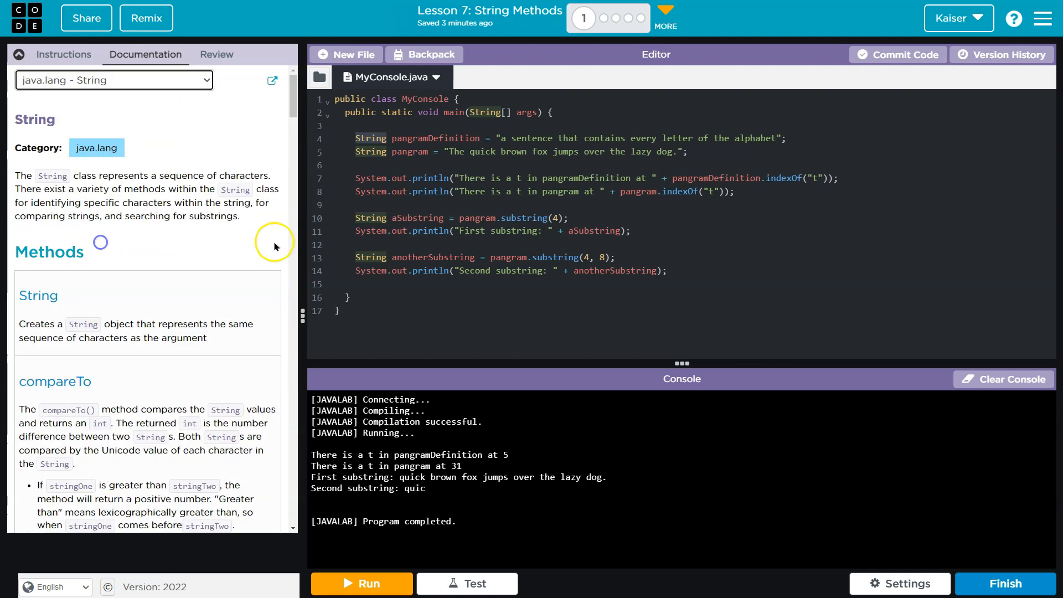
scroll("down", 3)
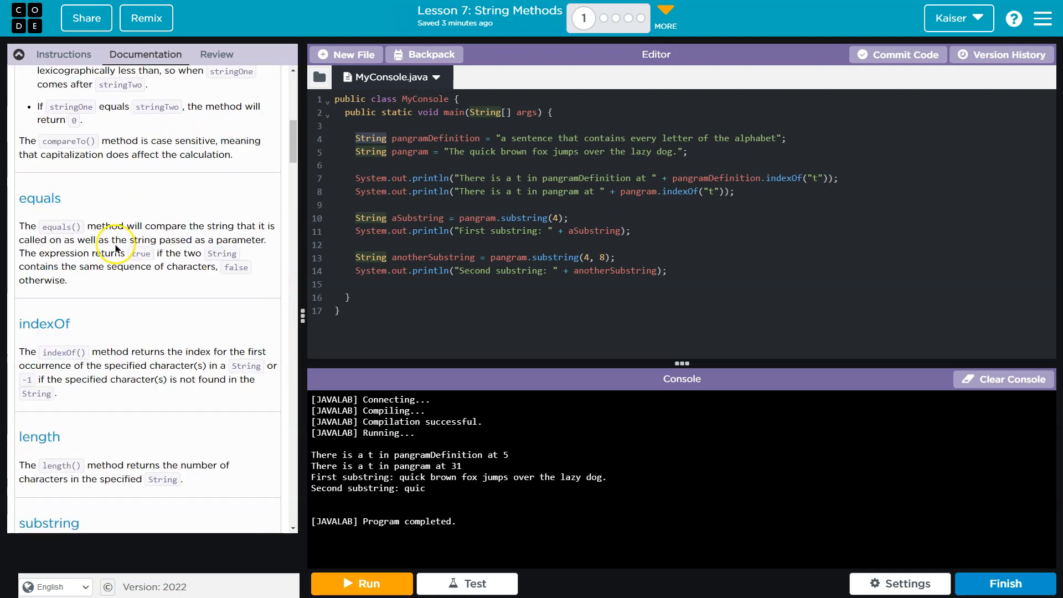
scroll("down", 3)
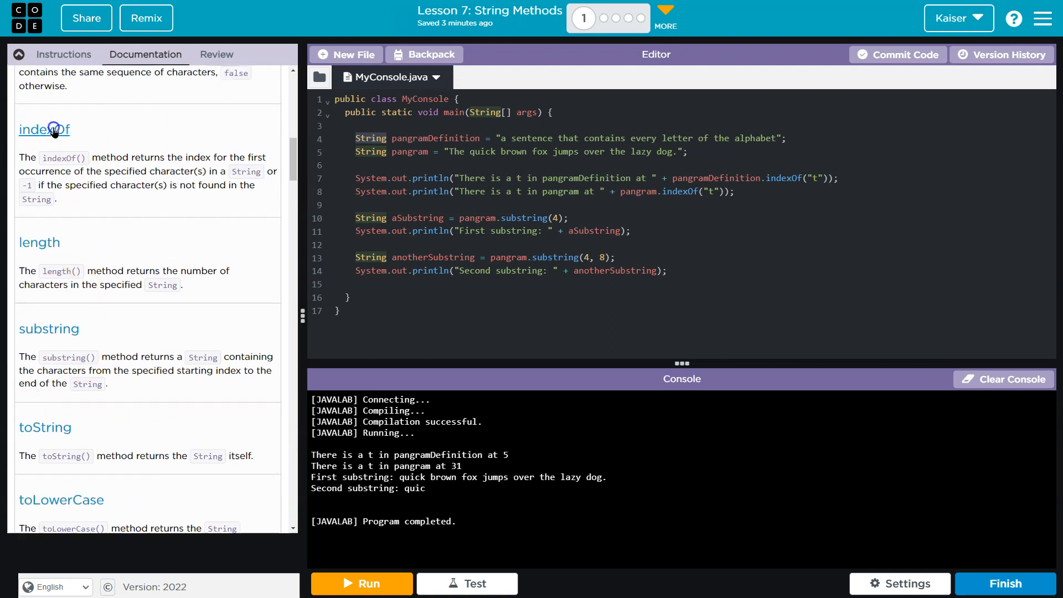
left_click(45, 130)
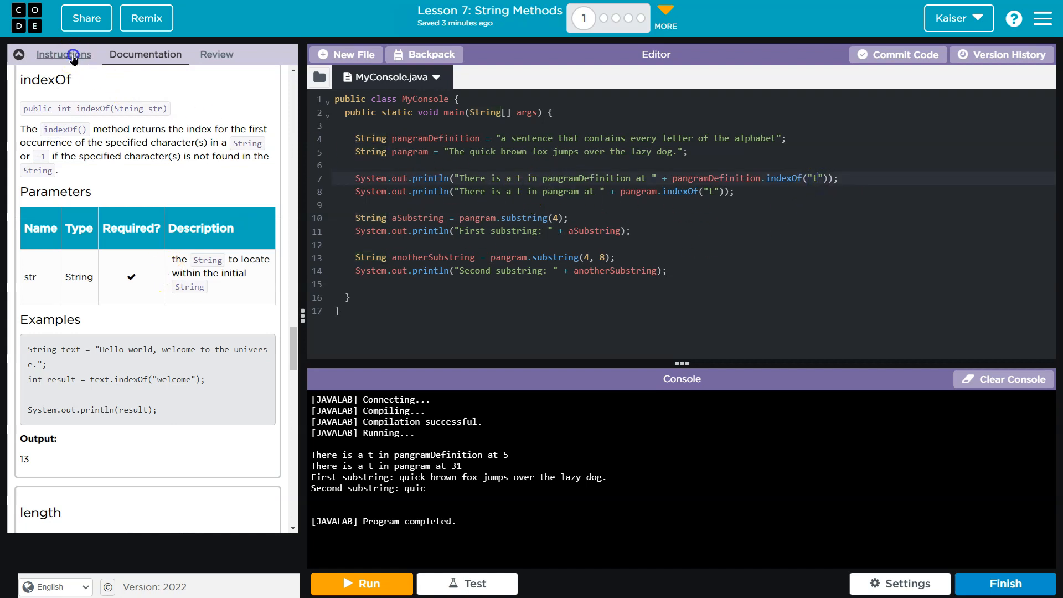
Step: Return to the lesson instructions showing the indexOf question and code to add
left_click(63, 55)
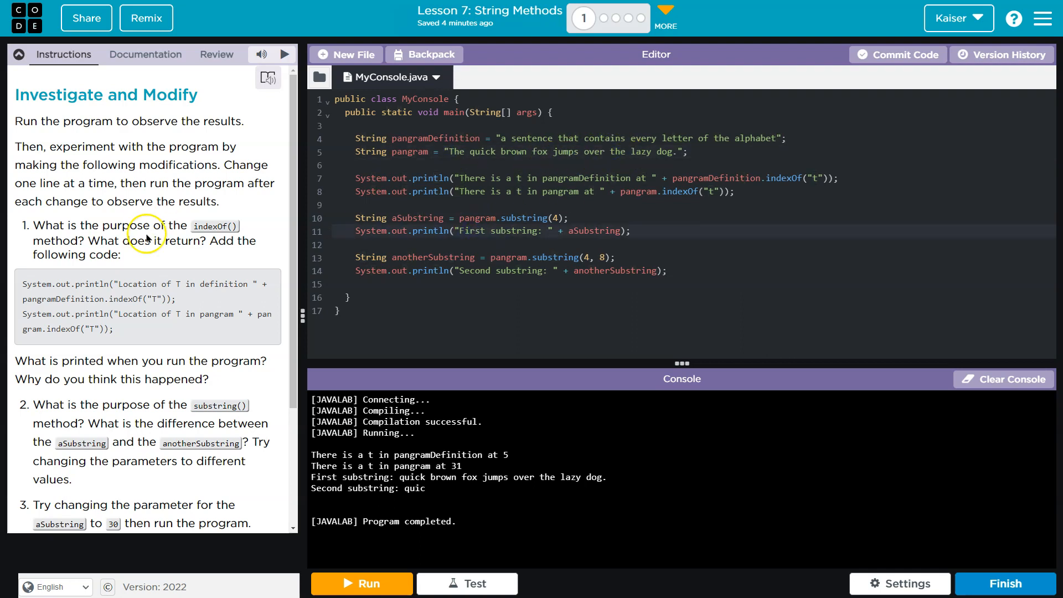
mouse_move(301, 239)
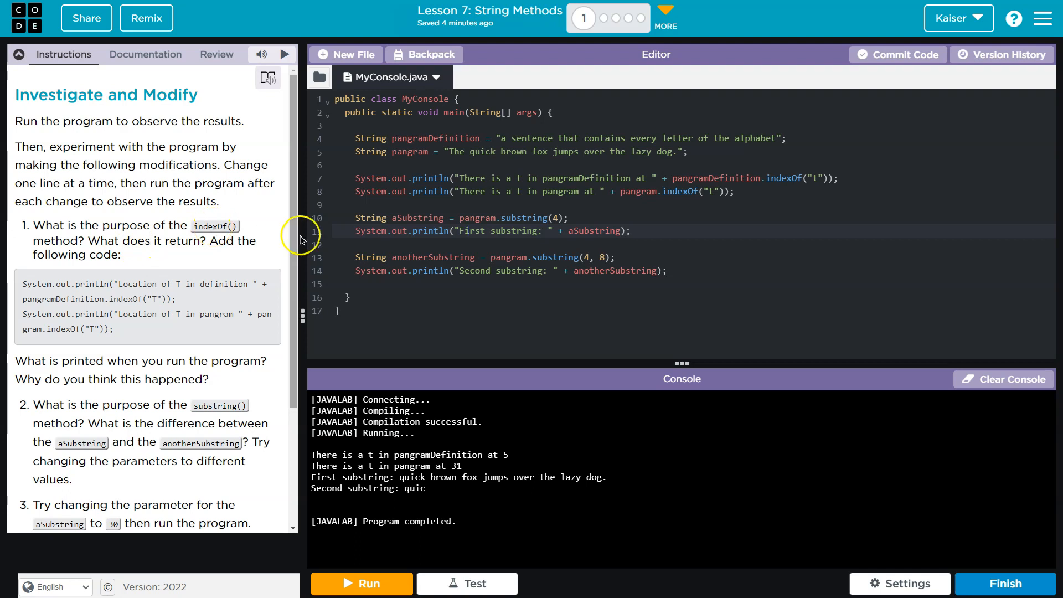
mouse_move(249, 247)
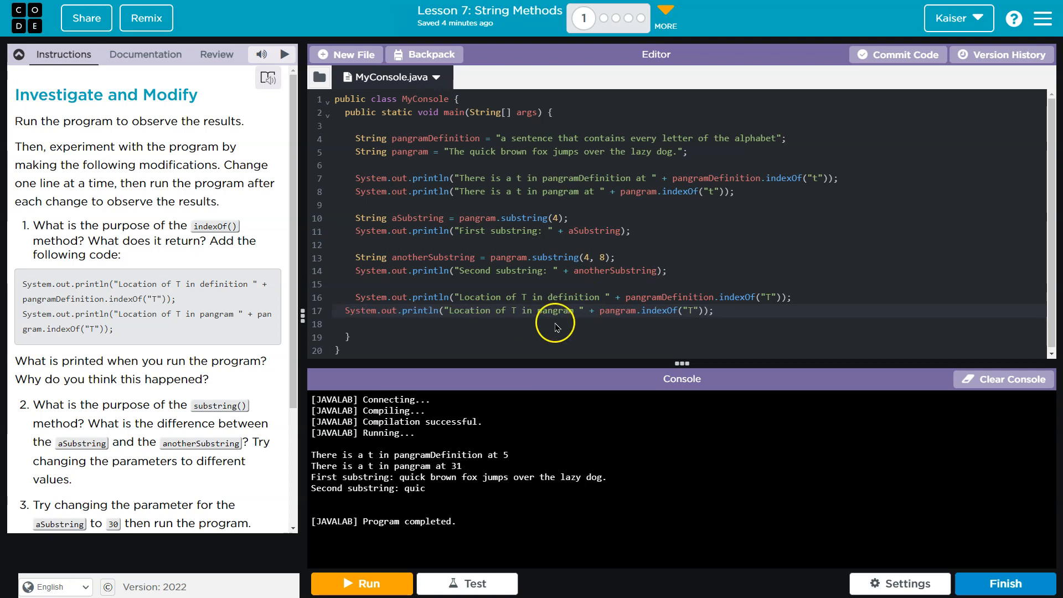
Step: Run the program with the new 'Location of T' lines, printing -1 and 0
left_click(361, 584)
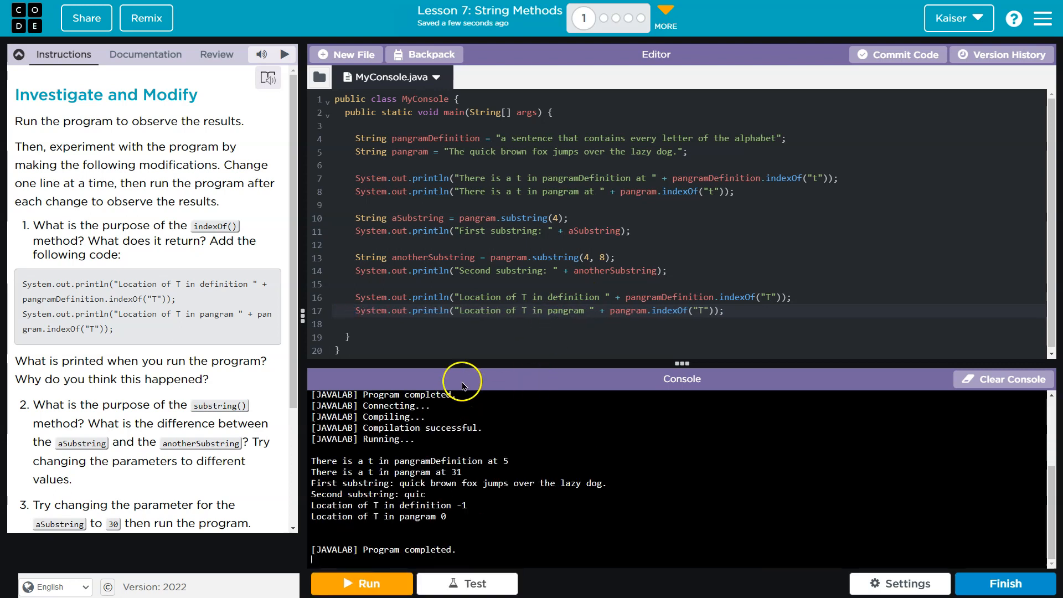
mouse_move(715, 299)
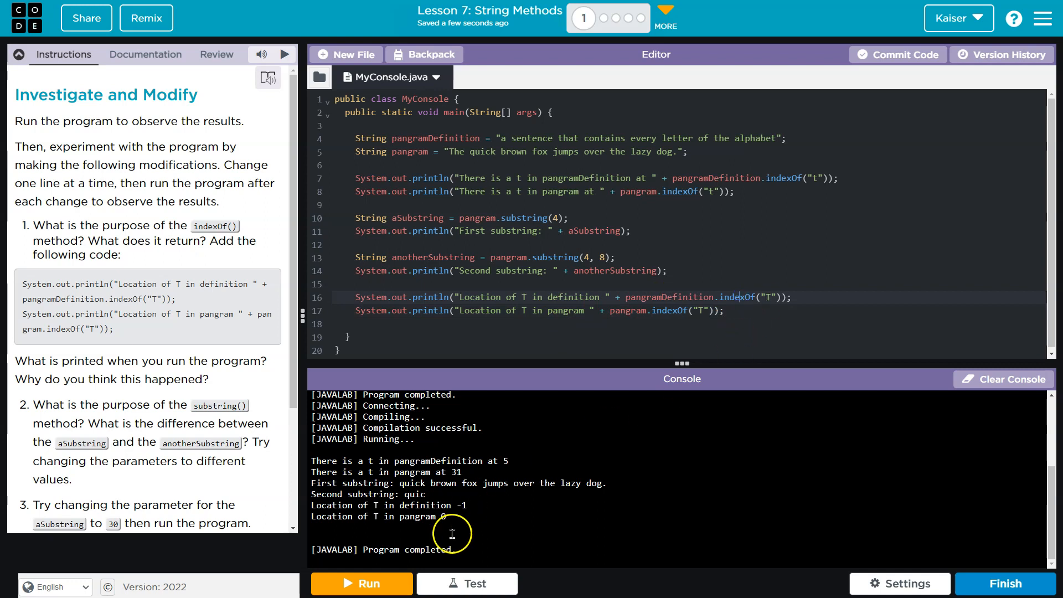
mouse_move(405, 264)
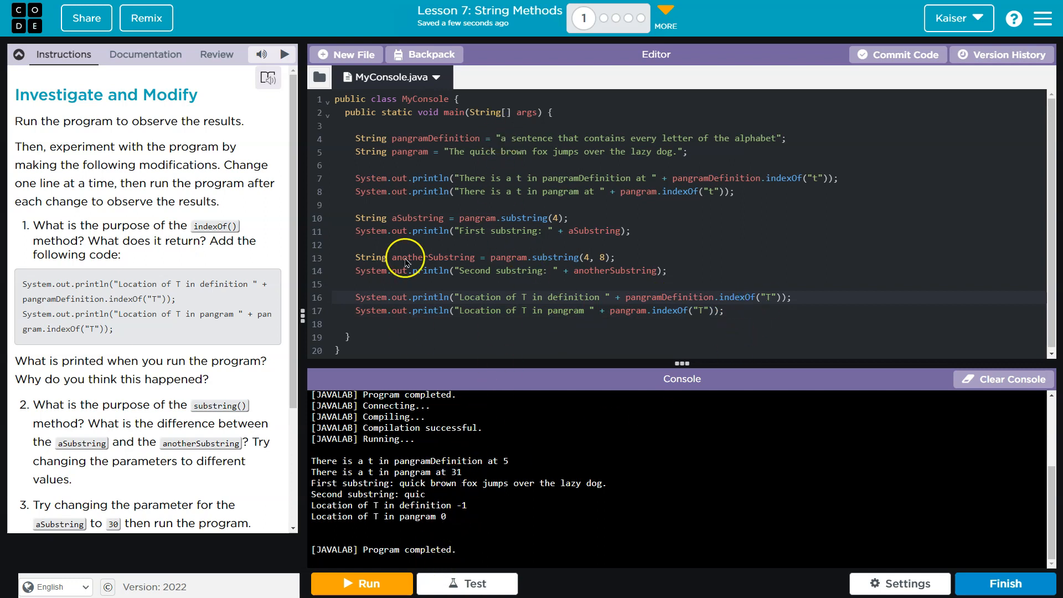
mouse_move(190, 410)
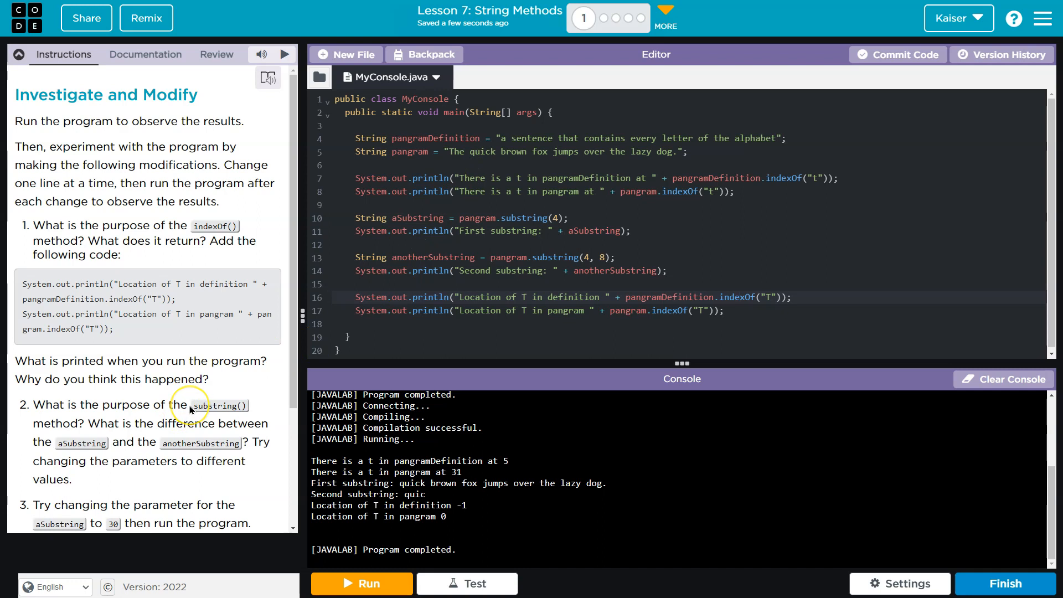
mouse_move(152, 418)
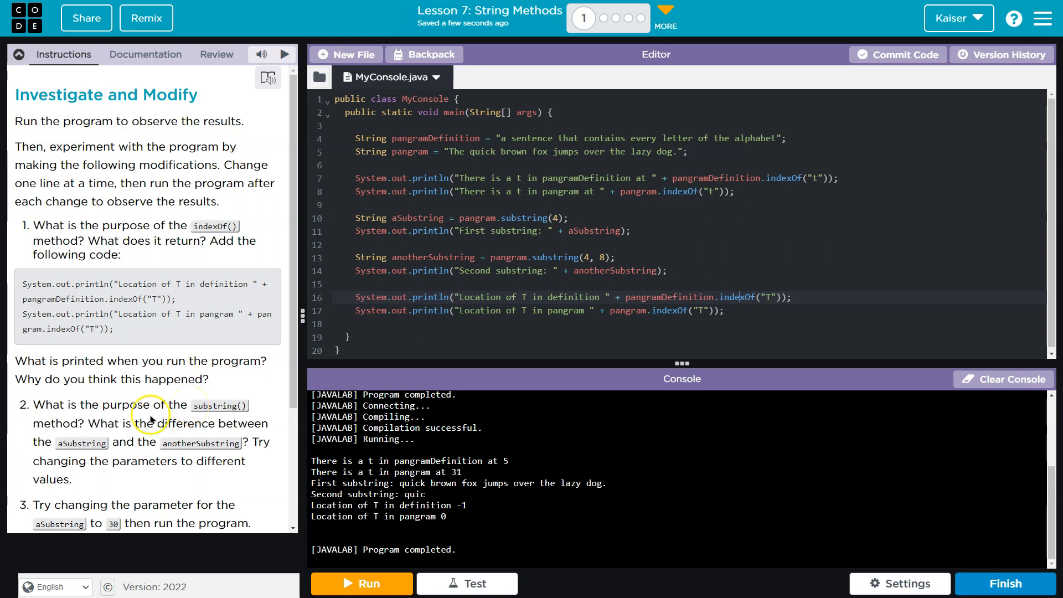
mouse_move(187, 434)
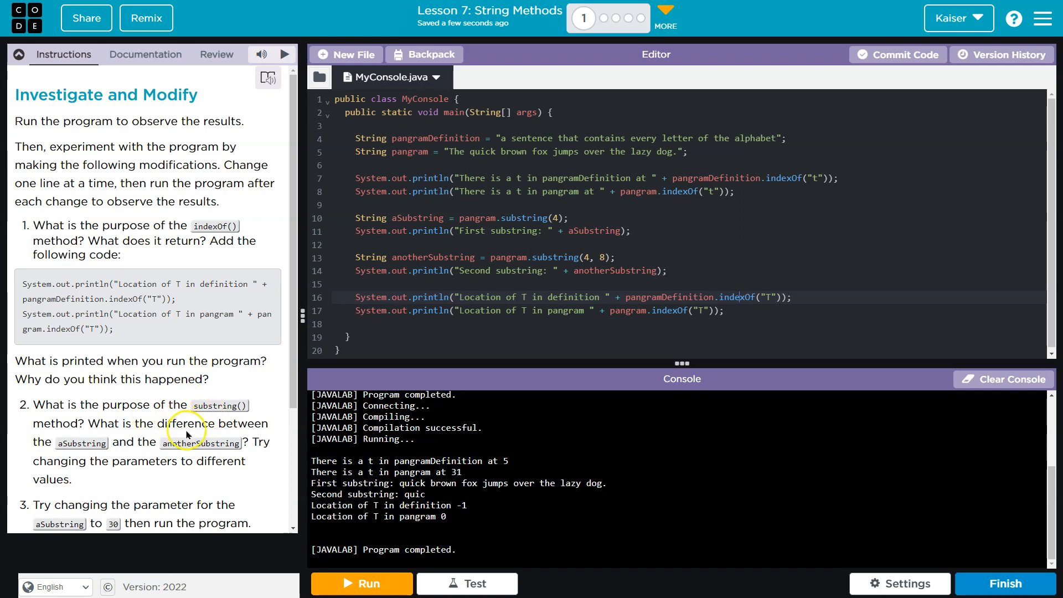
mouse_move(546, 338)
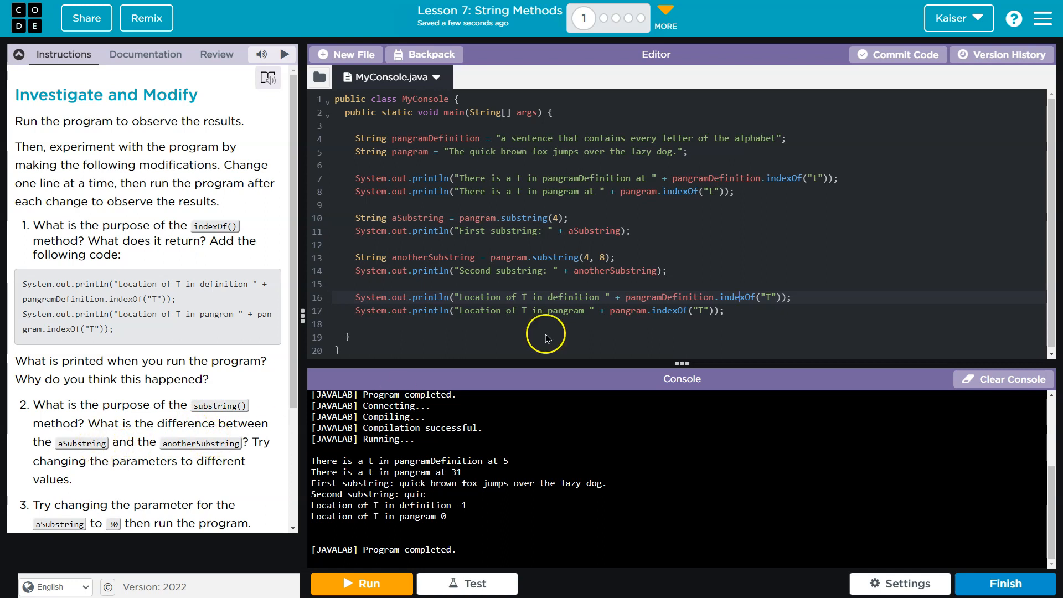
mouse_move(724, 313)
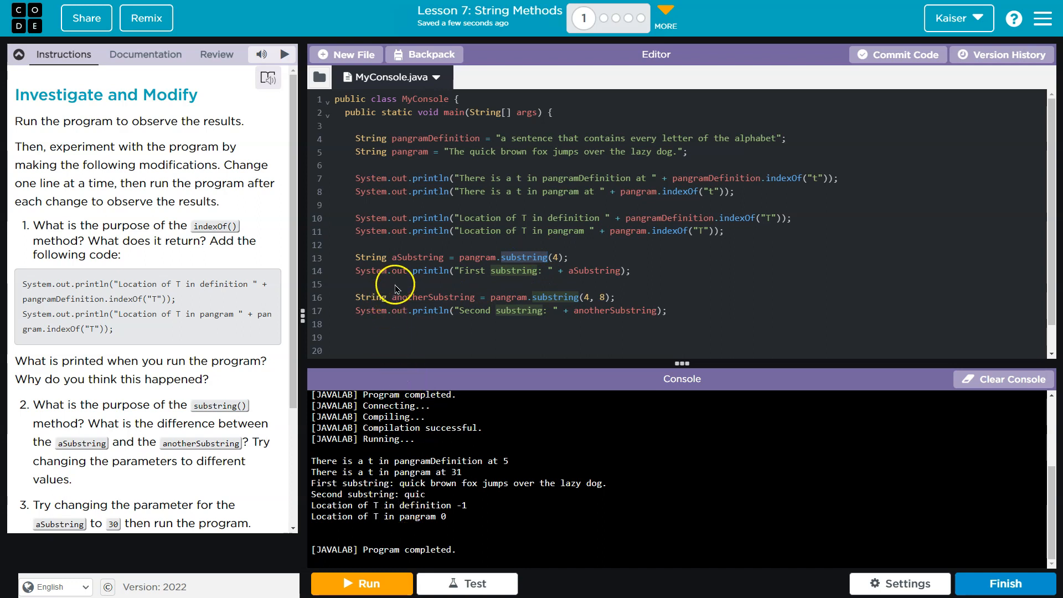
double_click(413, 493)
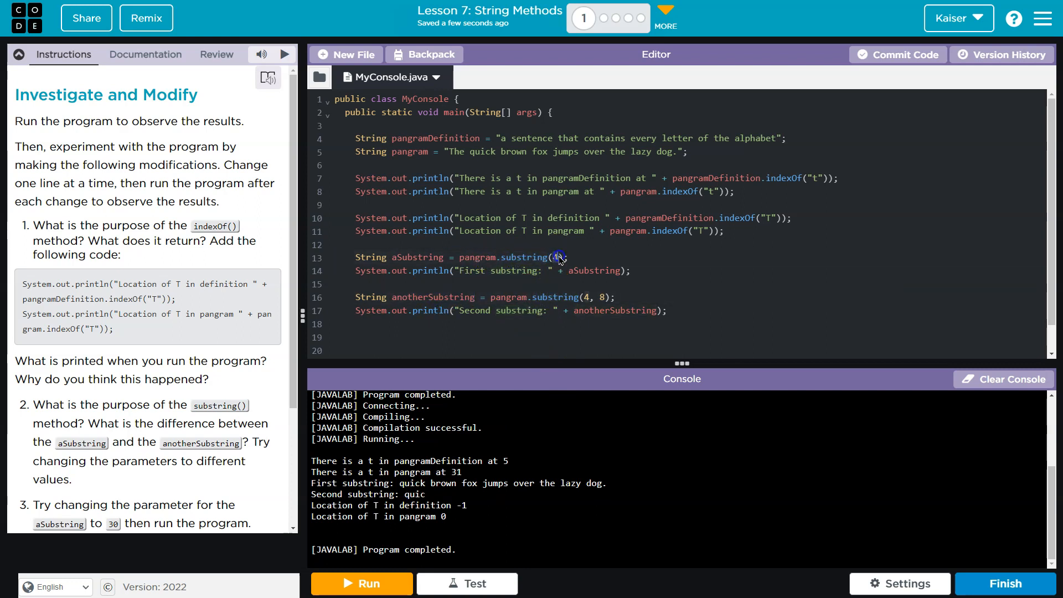
left_click(557, 259)
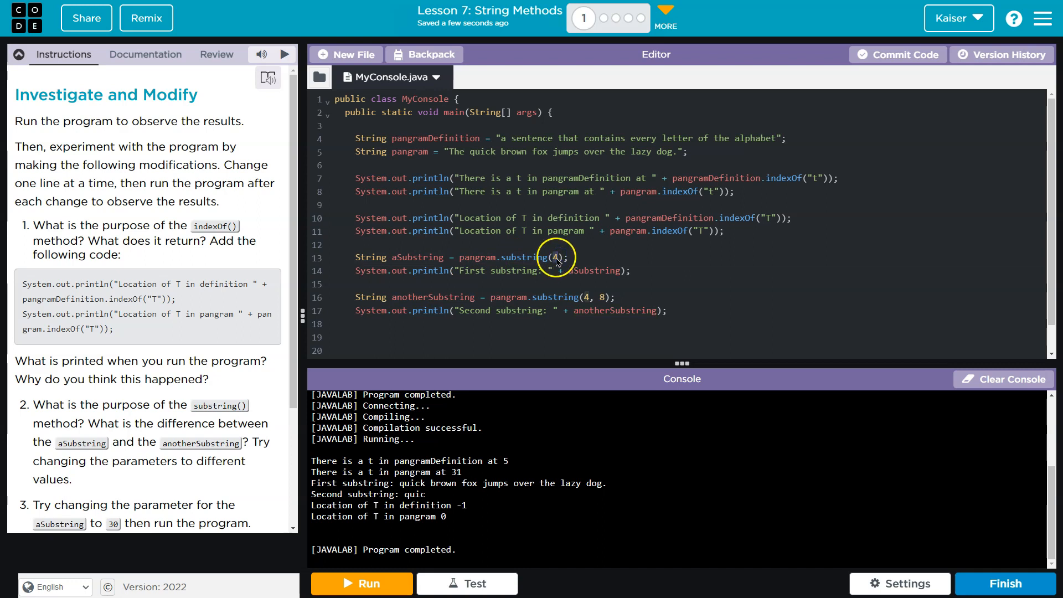
mouse_move(530, 319)
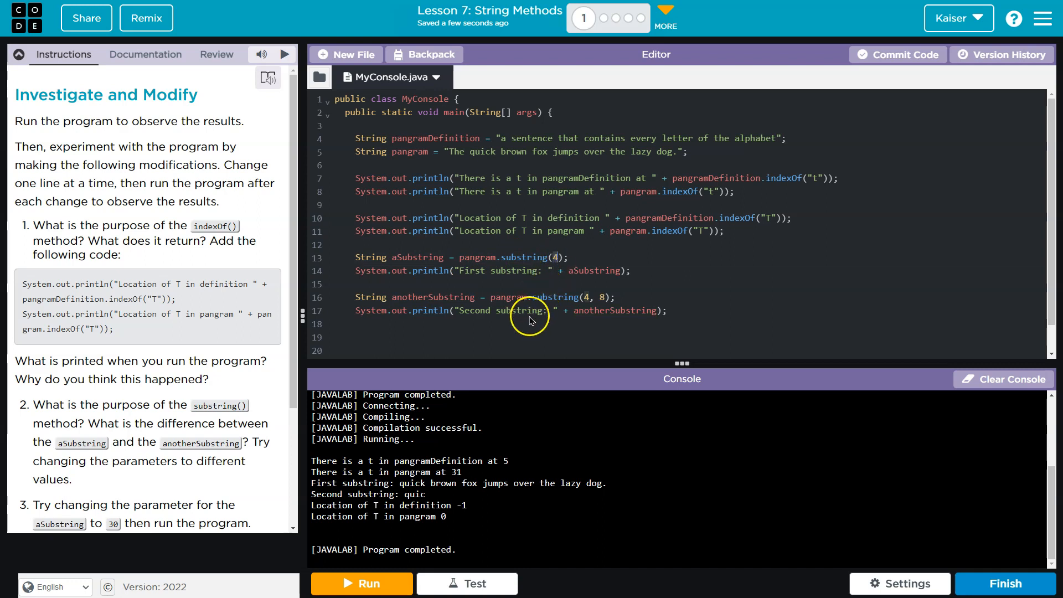
mouse_move(521, 143)
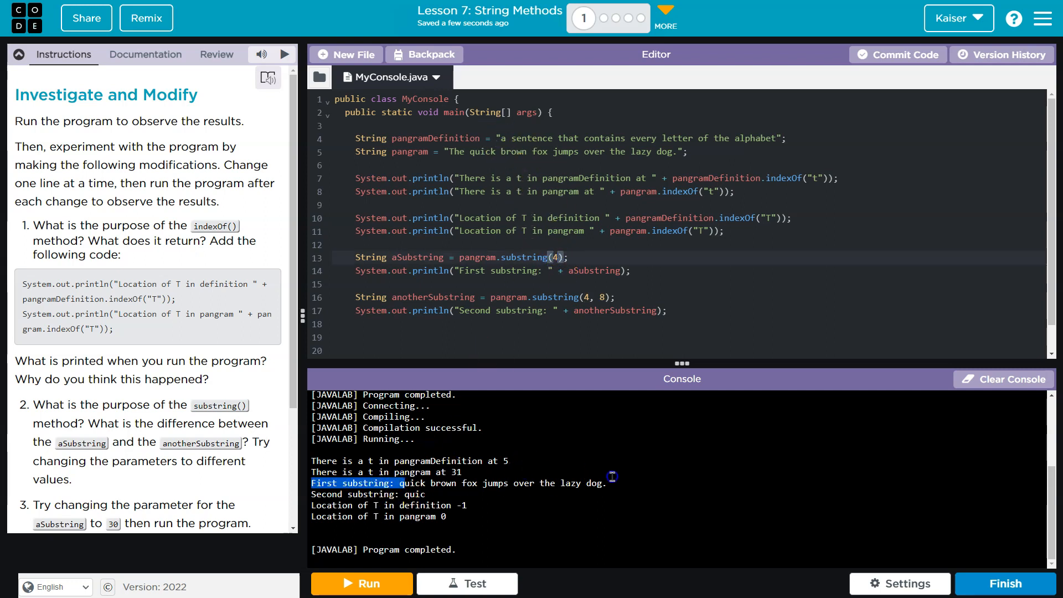
left_click(473, 152)
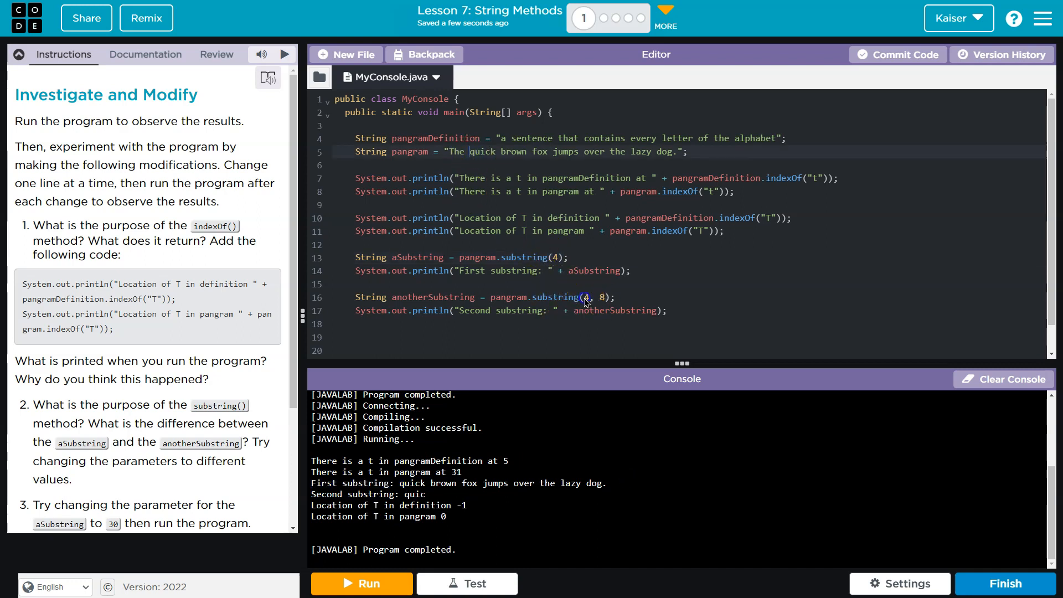
double_click(596, 297)
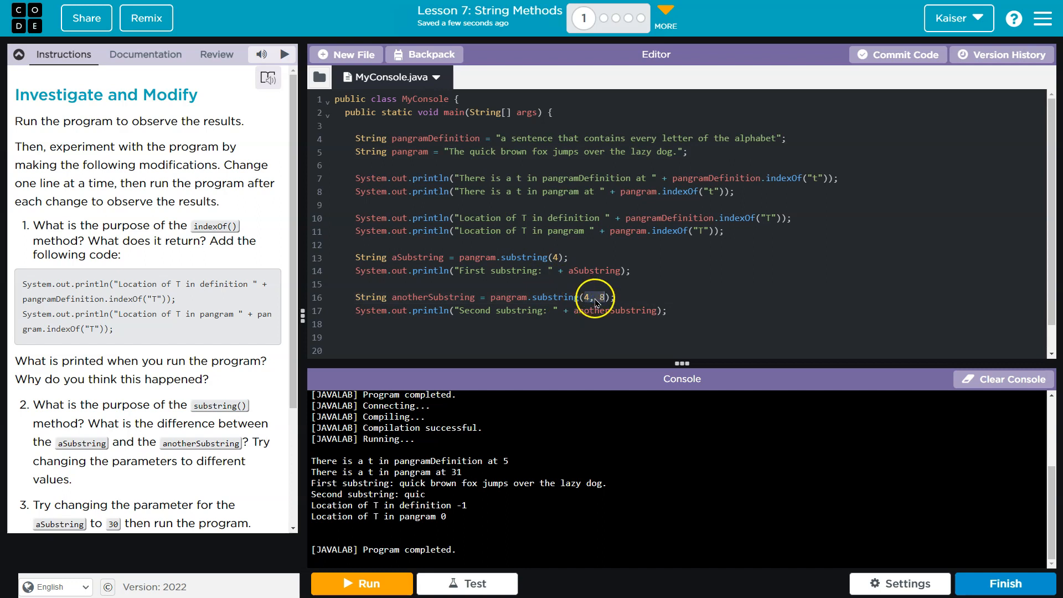
left_click(145, 54)
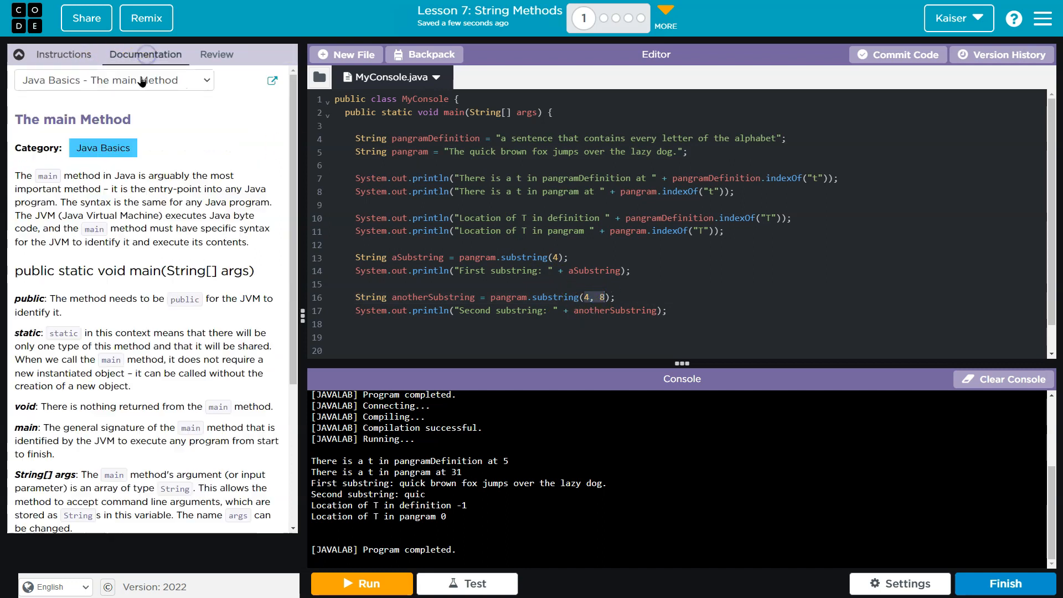
left_click(113, 80)
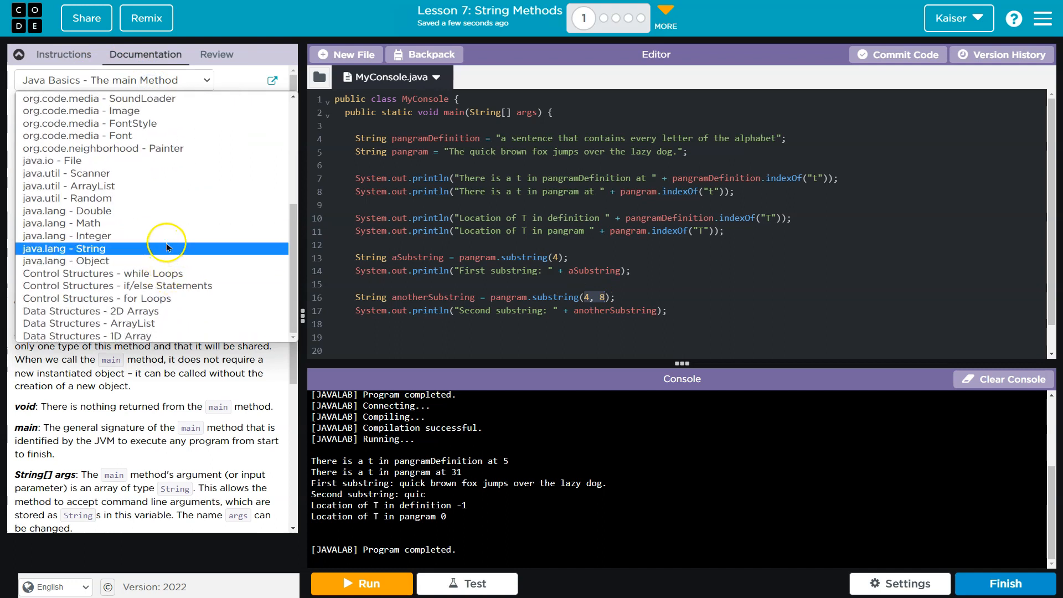
left_click(64, 248)
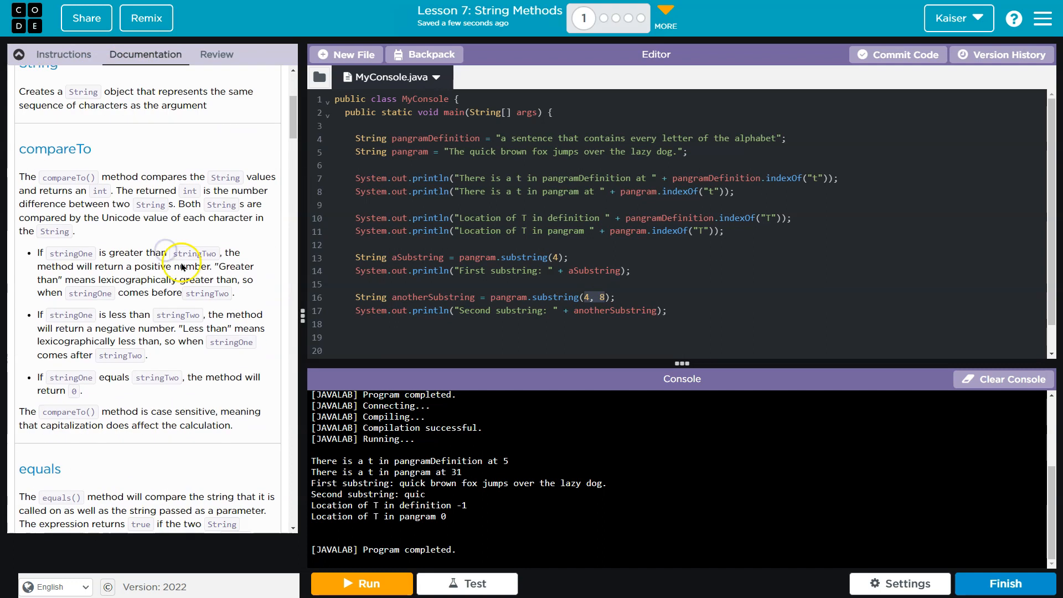
scroll("down", 3)
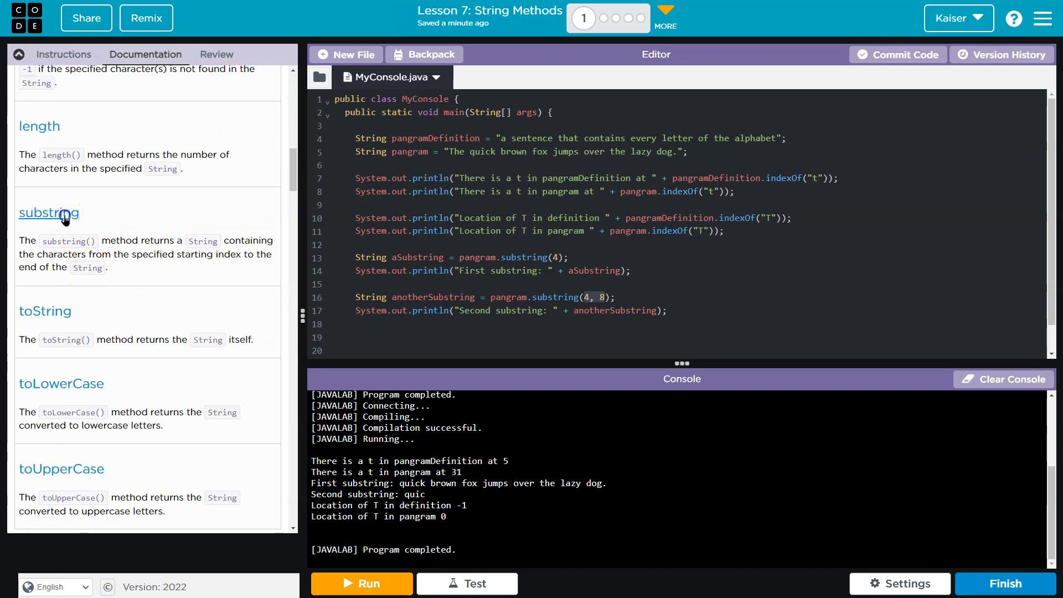
left_click(48, 213)
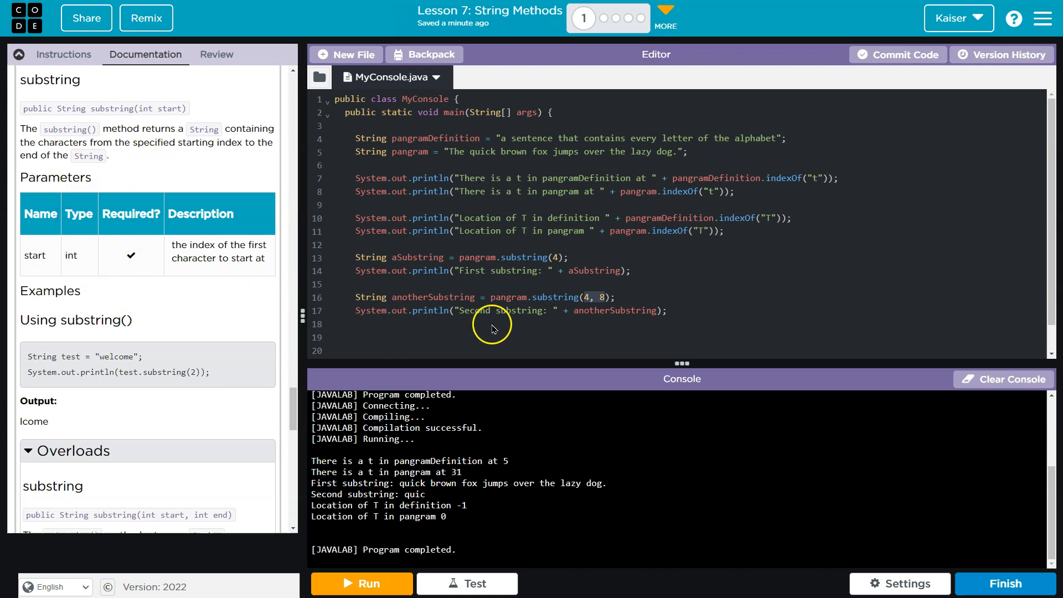
left_click(63, 54)
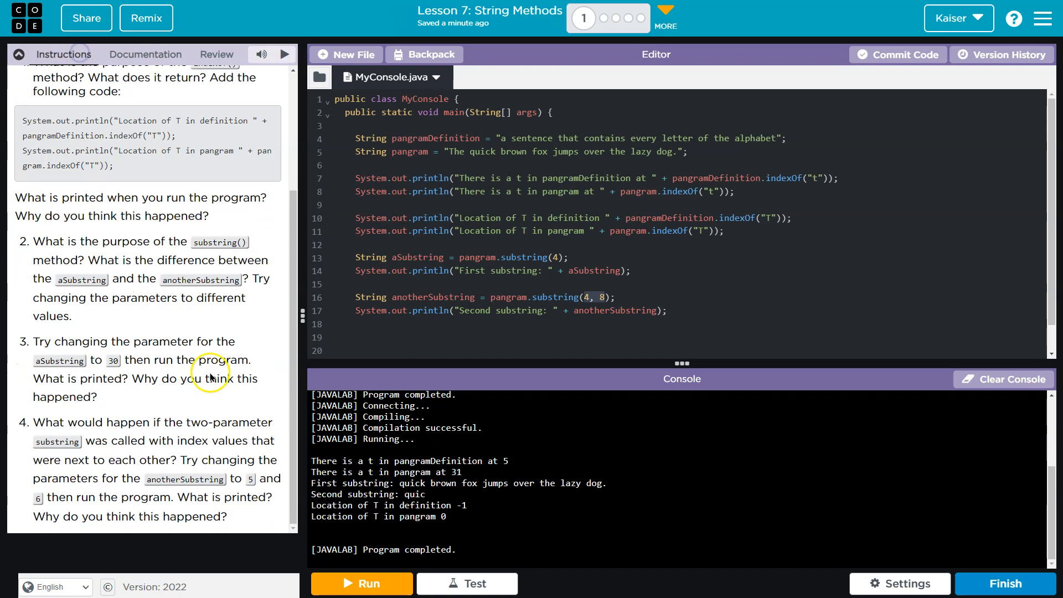
mouse_move(213, 372)
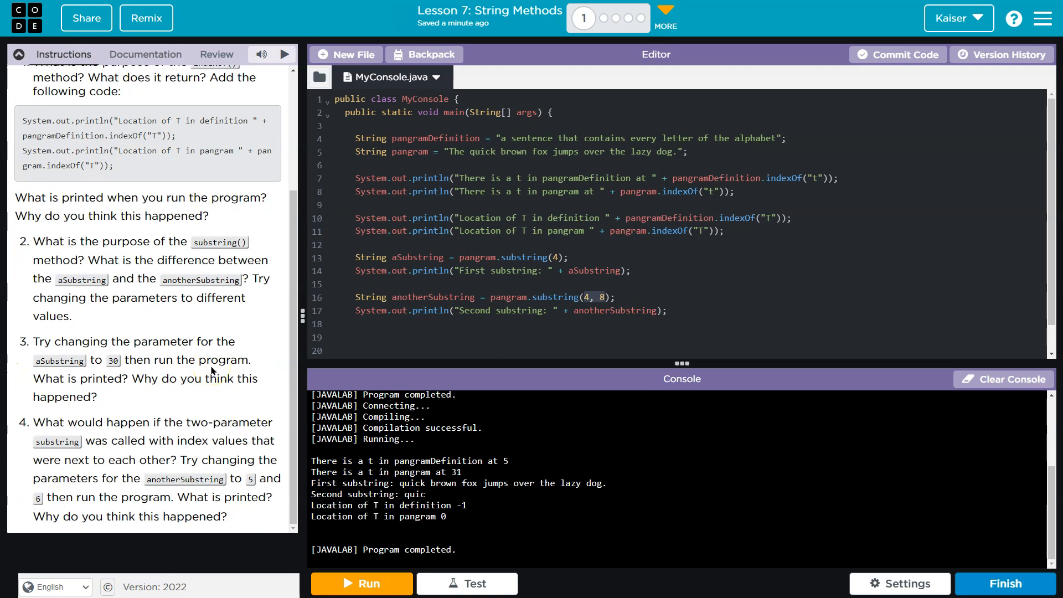
mouse_move(535, 307)
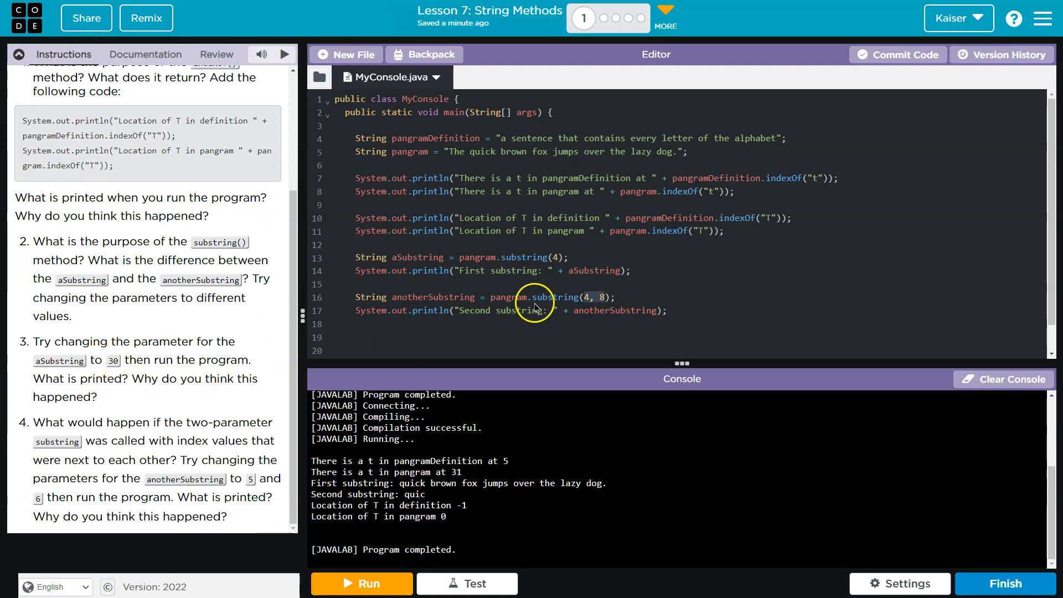
Step: Begin editing the substring parameters, changing aSubstring to start at 30
left_click(553, 255)
type("30")
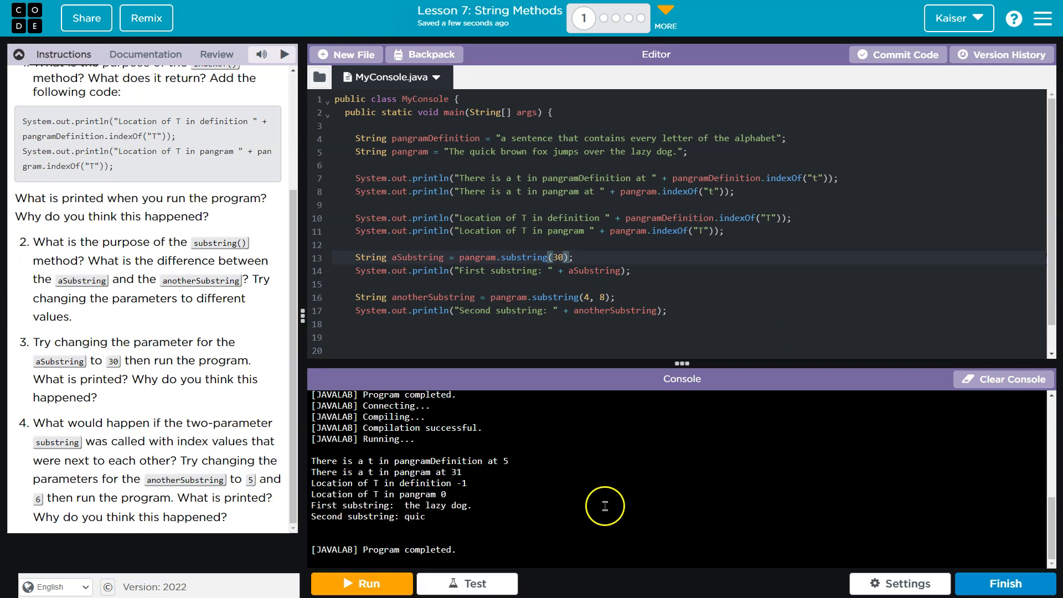
mouse_move(668, 162)
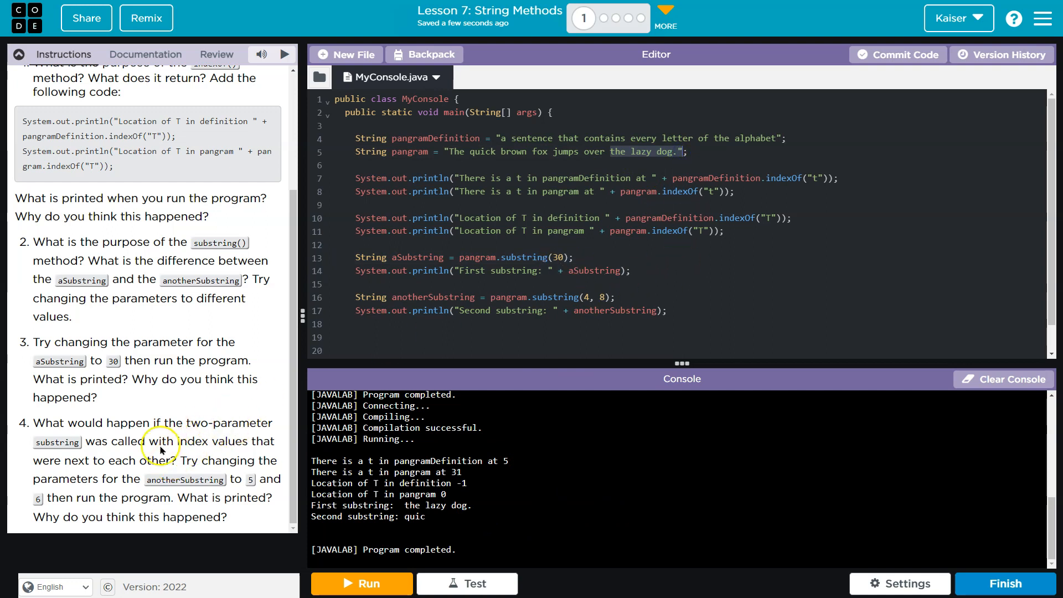
mouse_move(265, 449)
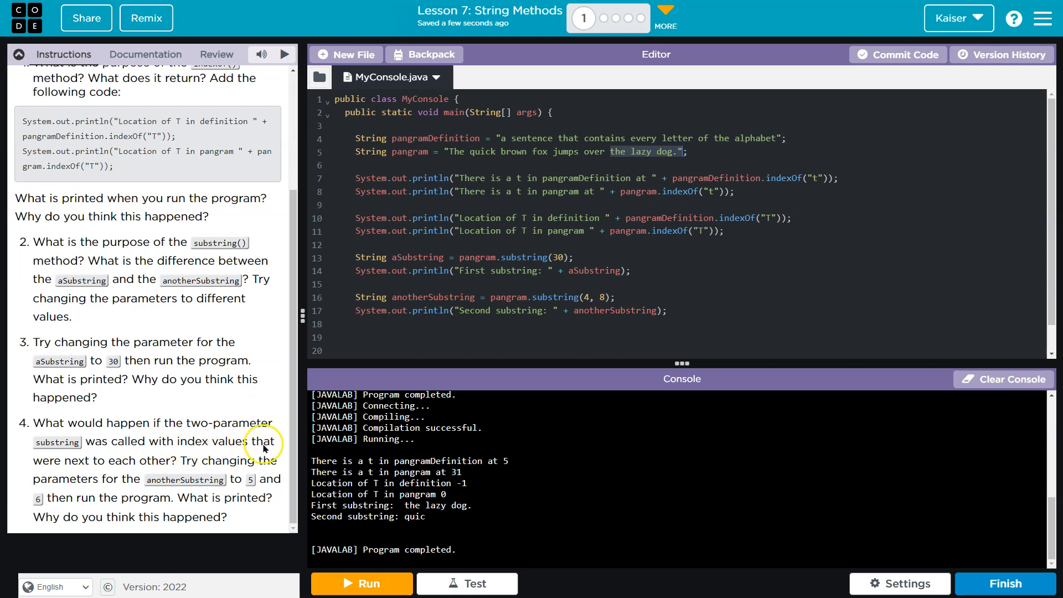
mouse_move(262, 466)
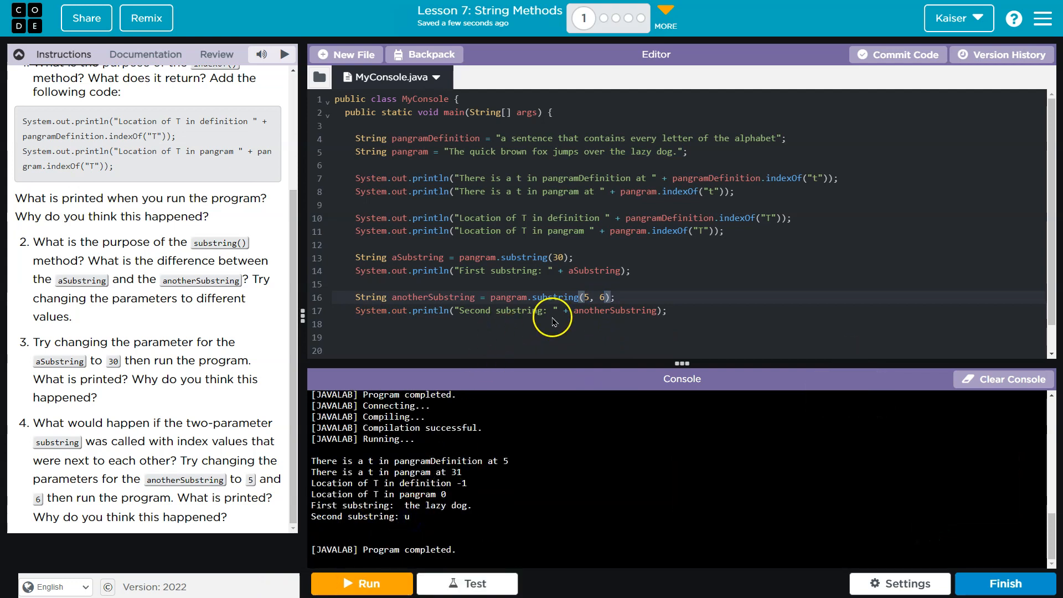
mouse_move(479, 162)
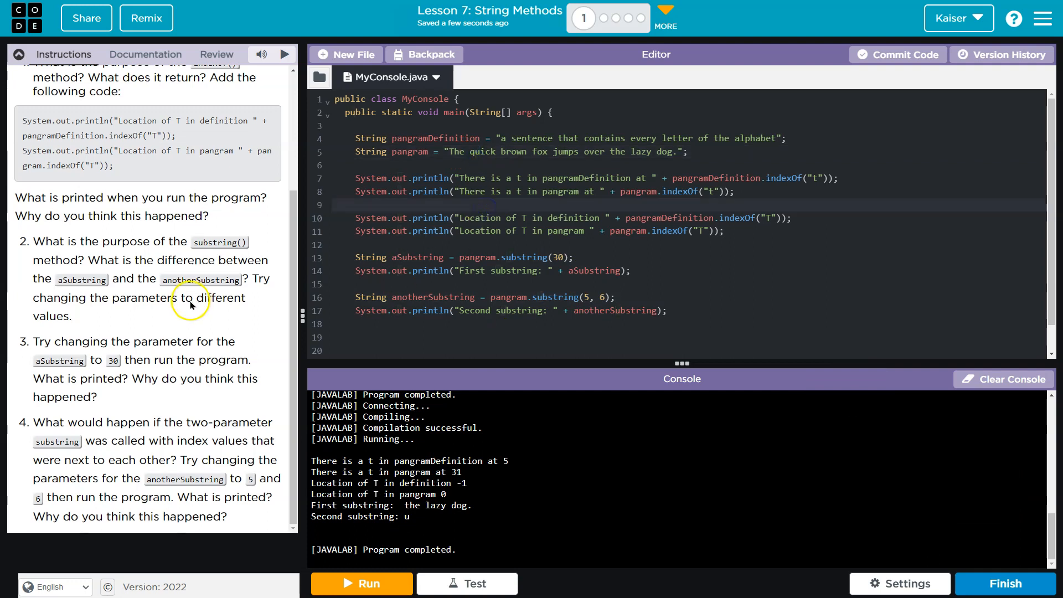
mouse_move(581, 359)
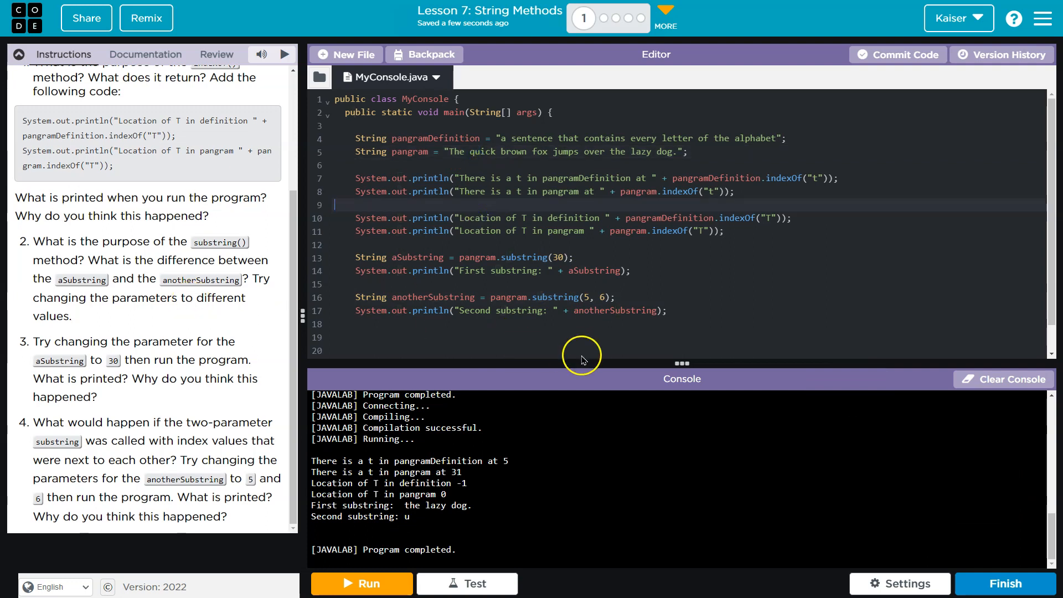